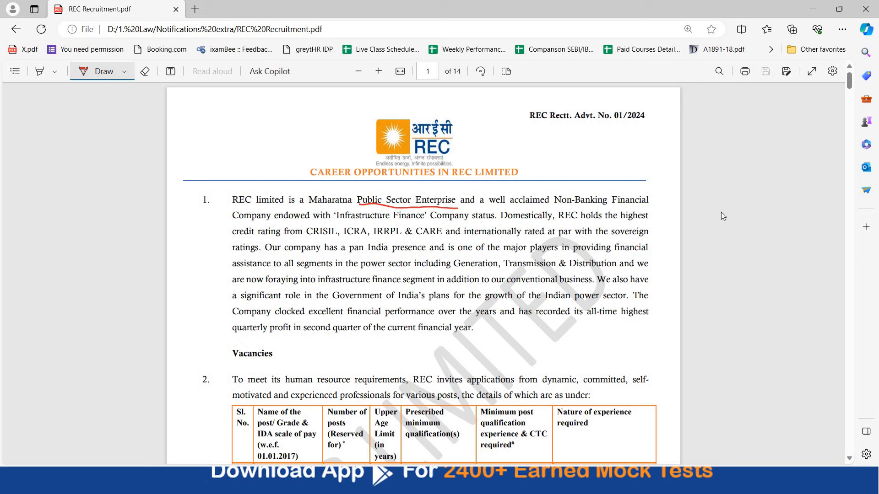
pyautogui.scroll(-3)
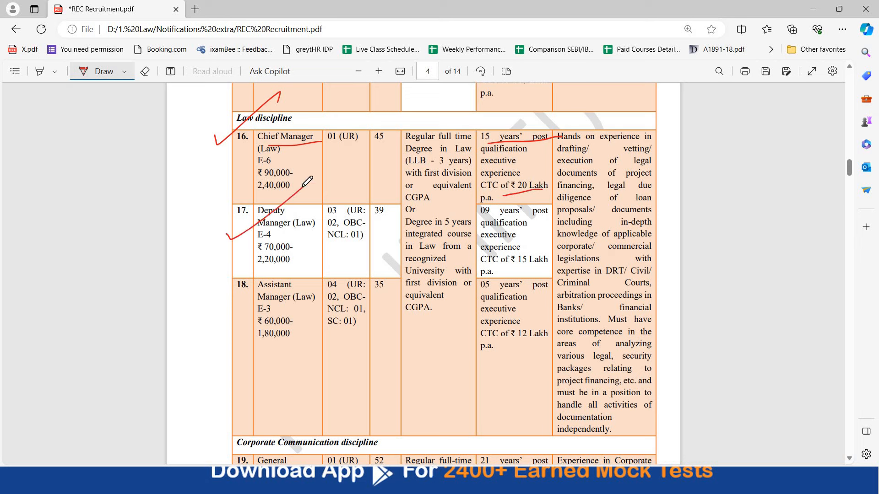
pyautogui.moveTo(371, 209)
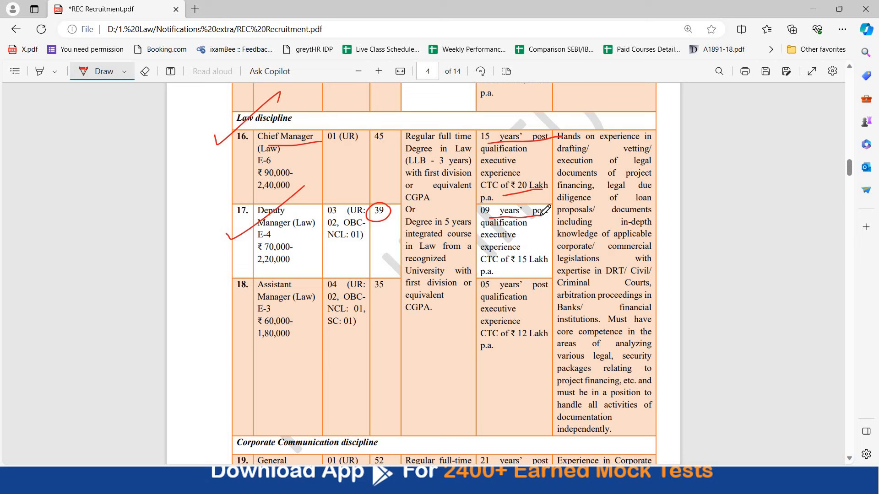
pyautogui.moveTo(224, 300)
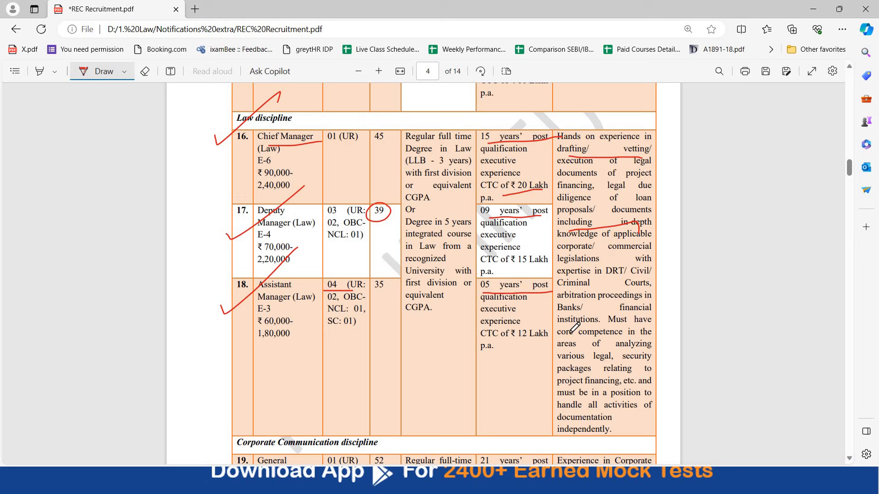
pyautogui.moveTo(596, 358)
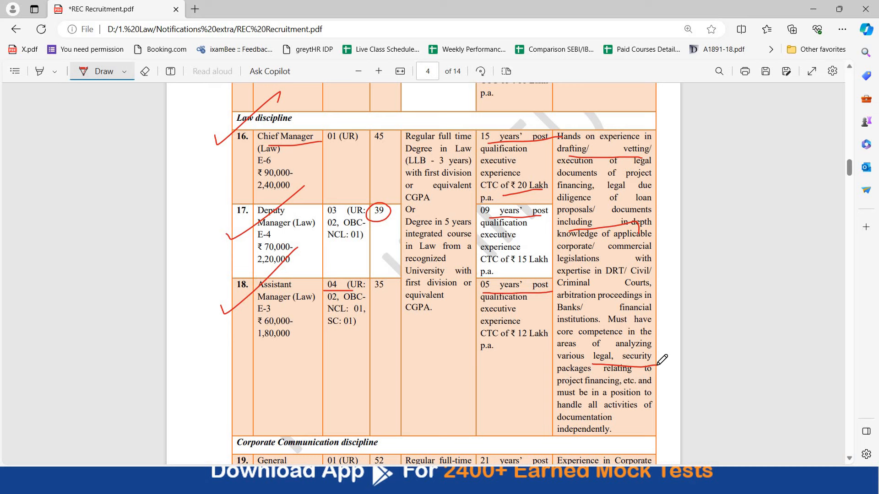
pyautogui.scroll(-3)
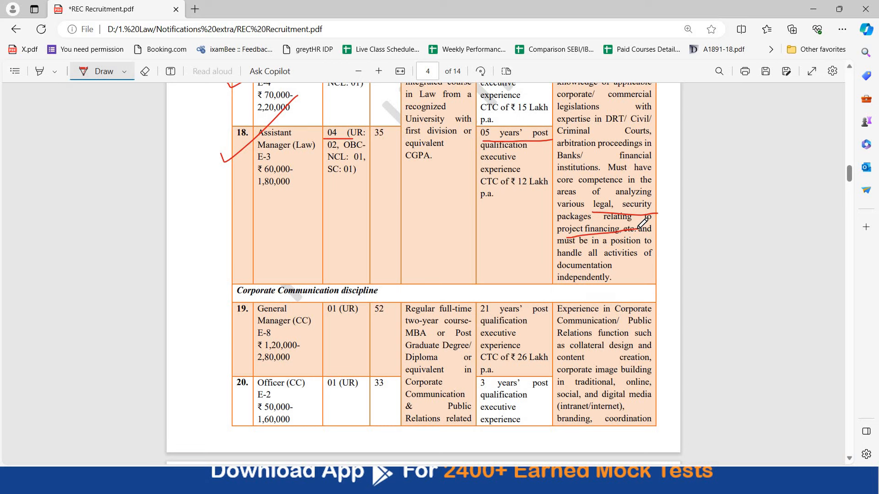
pyautogui.scroll(3)
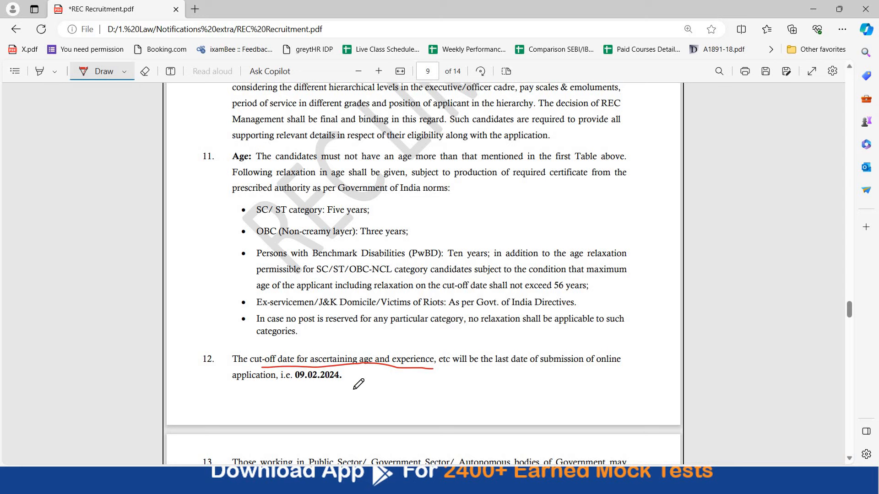
pyautogui.scroll(-3)
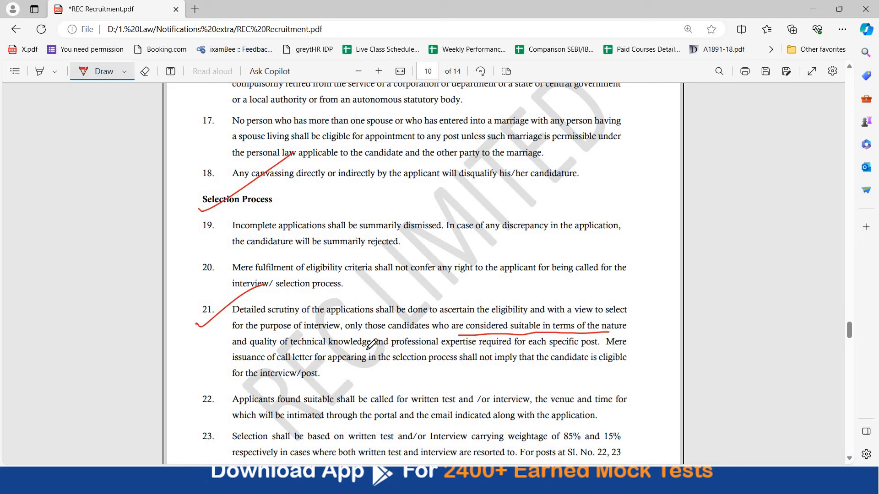
pyautogui.moveTo(622, 353)
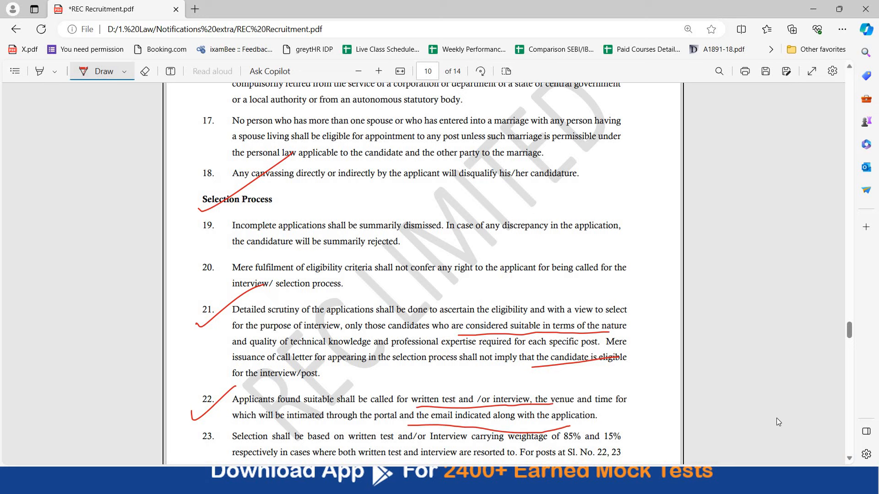
pyautogui.scroll(-3)
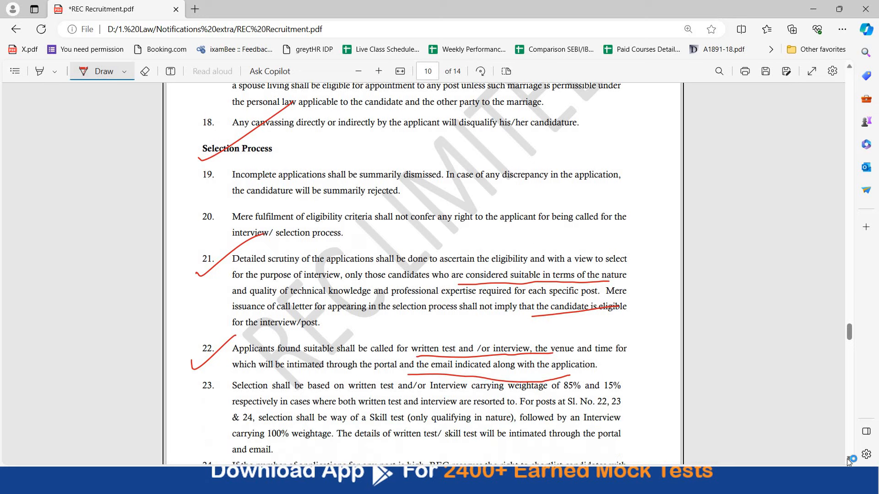
pyautogui.scroll(-3)
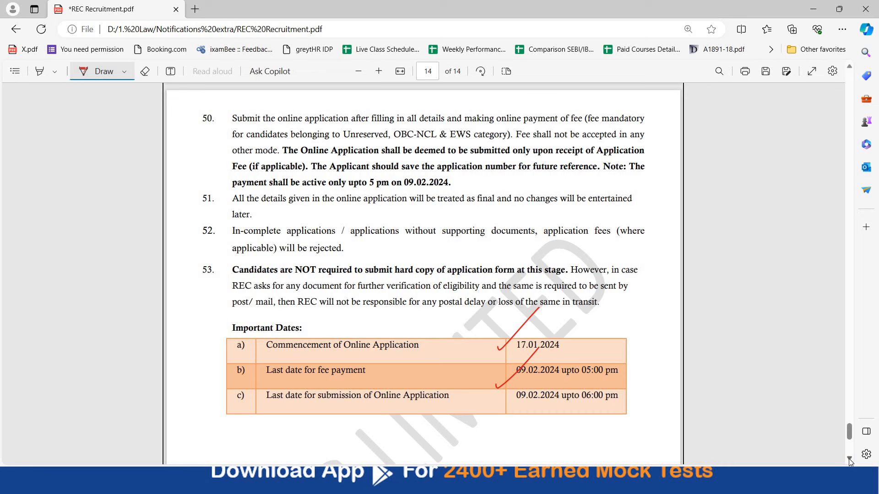
pyautogui.scroll(-3)
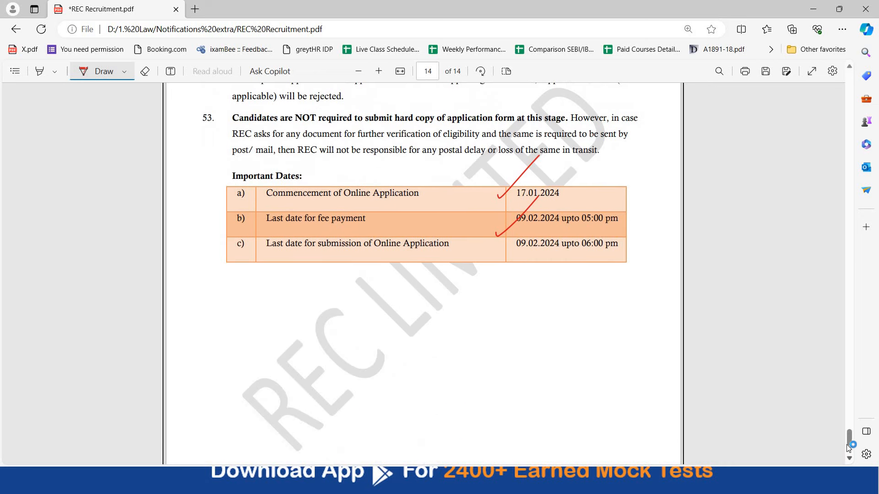
pyautogui.scroll(-3)
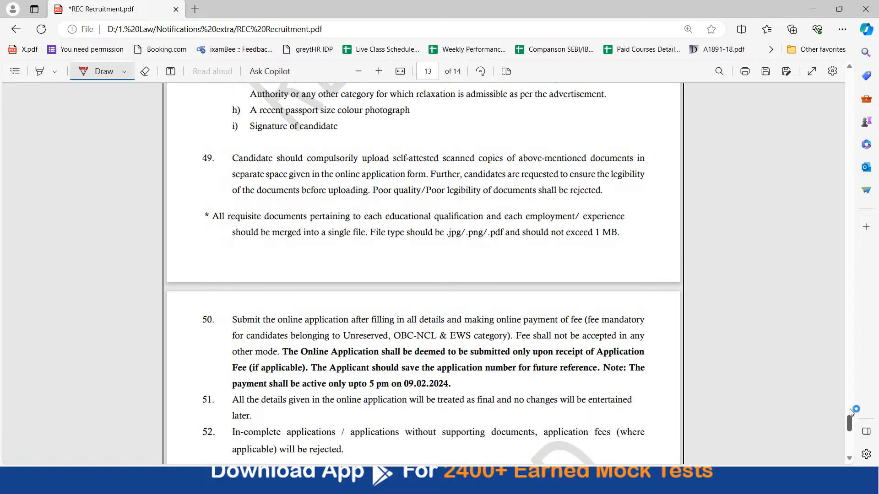
pyautogui.scroll(3)
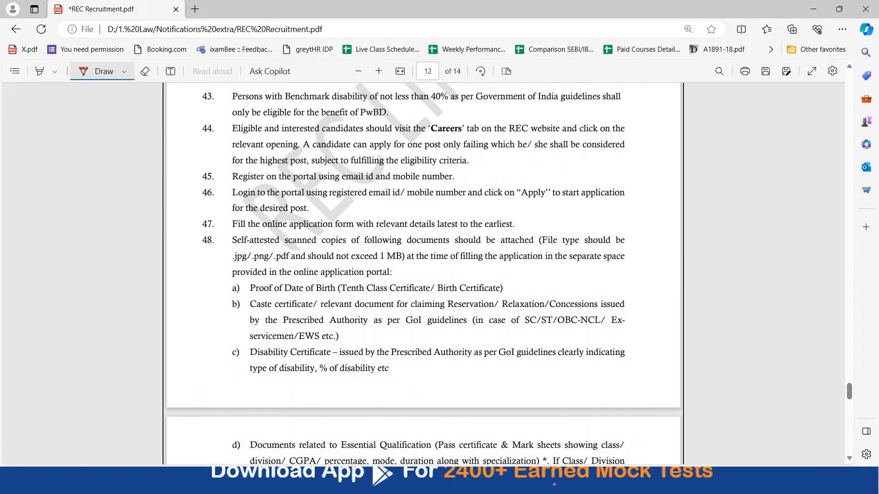